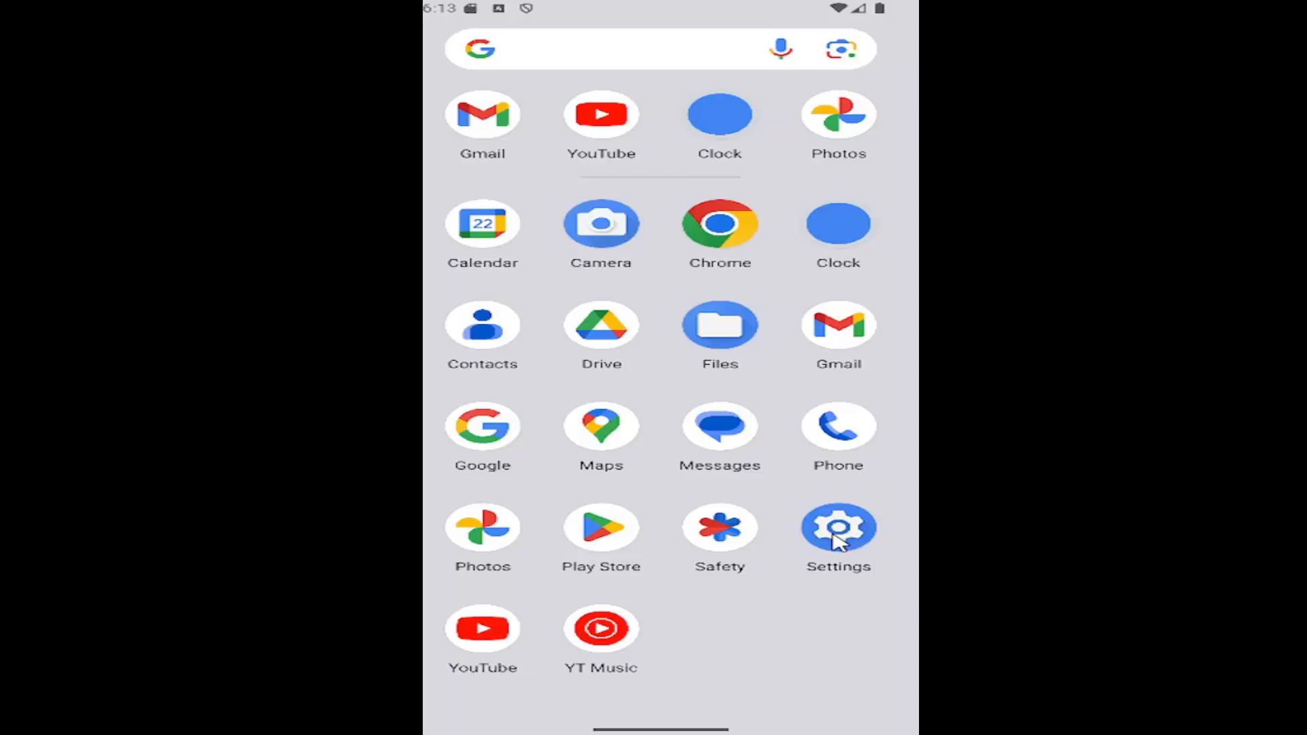
Launch Settings from the app drawer and enter the Security & privacy section.
{"action": "left_click", "coordinate": [837, 526]}
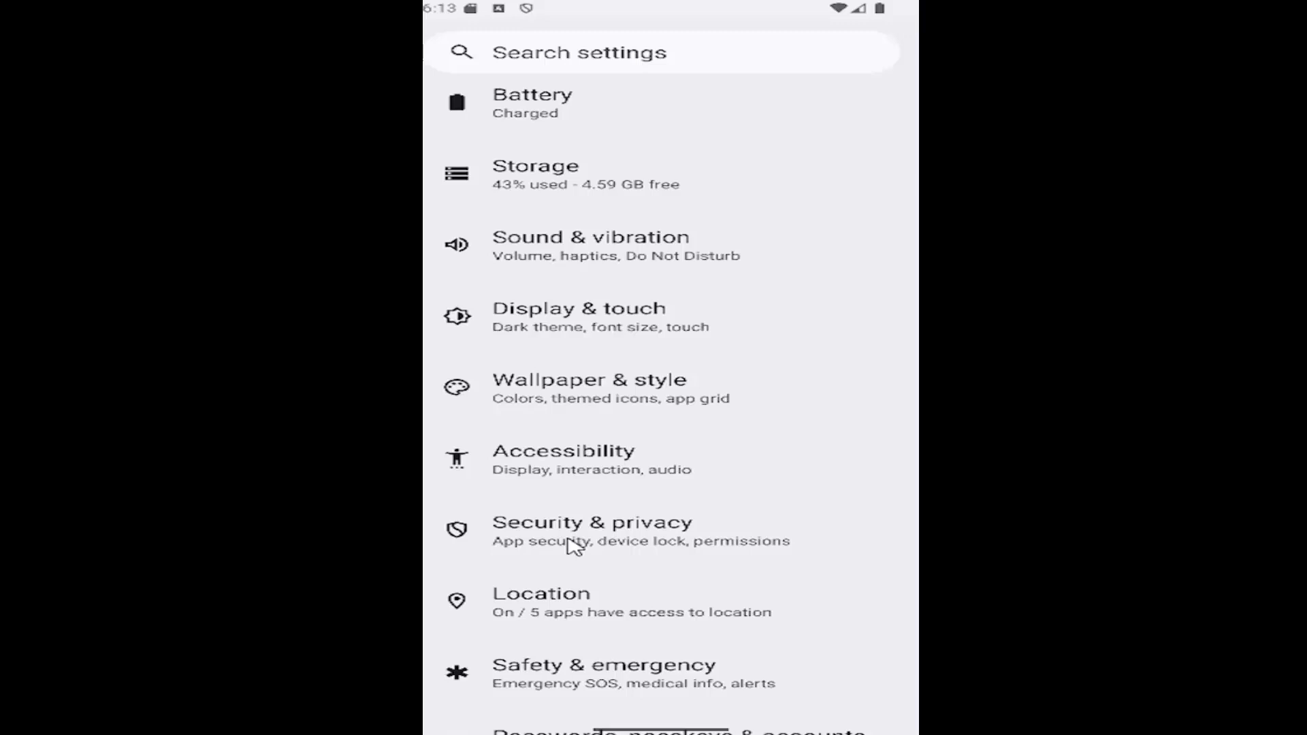
{"action": "mouse_move", "coordinate": [592, 497]}
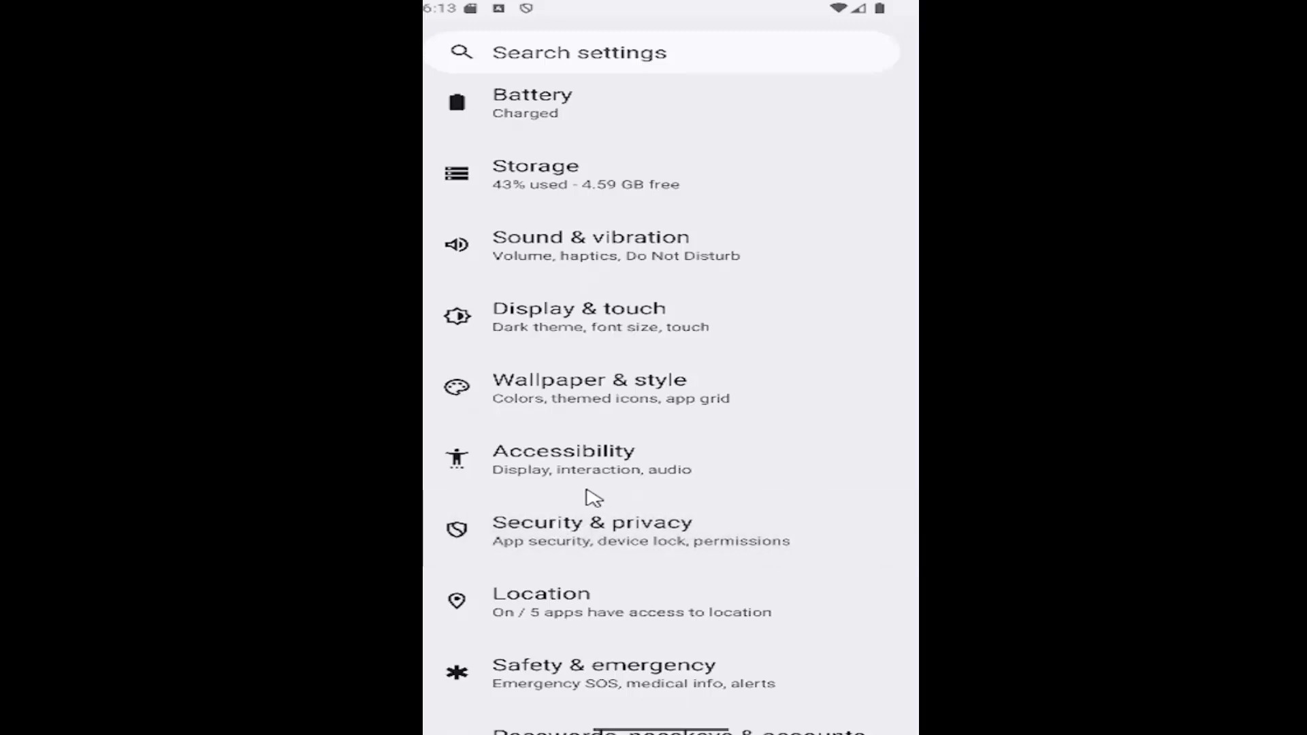
{"action": "left_click", "coordinate": [593, 523]}
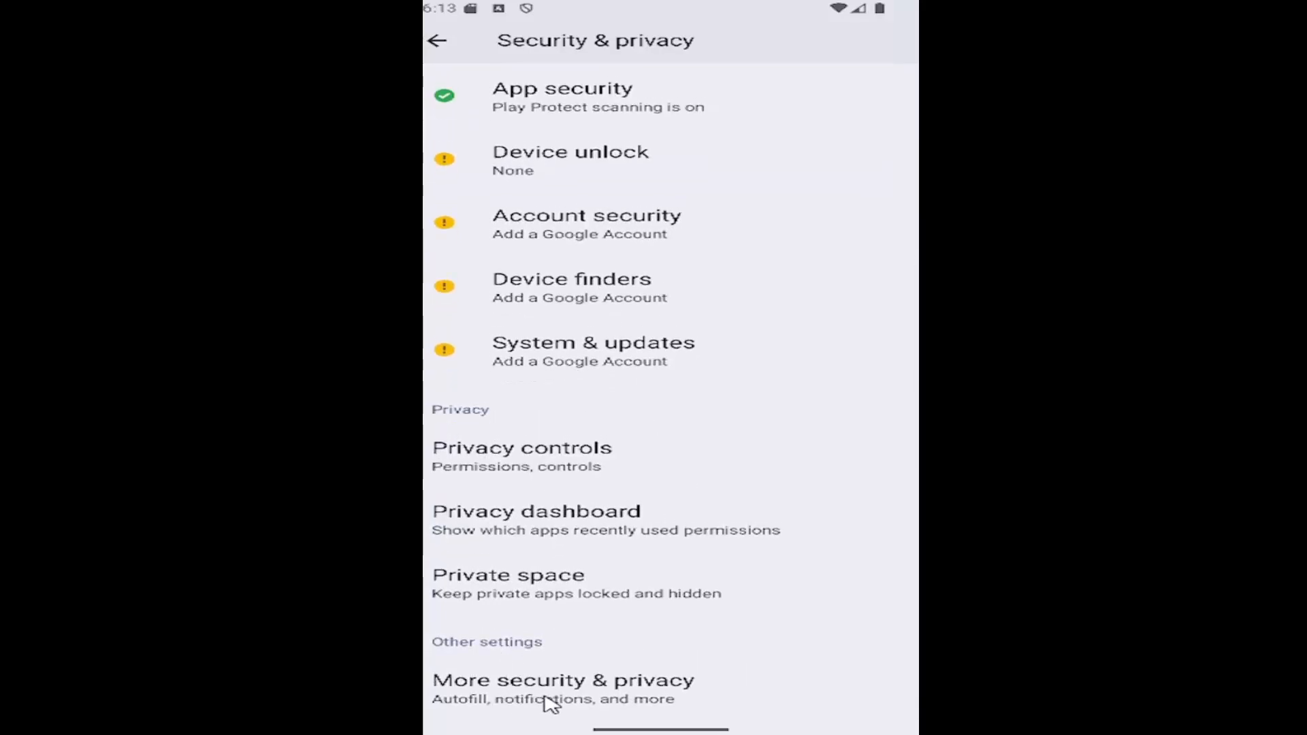
{"action": "mouse_move", "coordinate": [517, 691]}
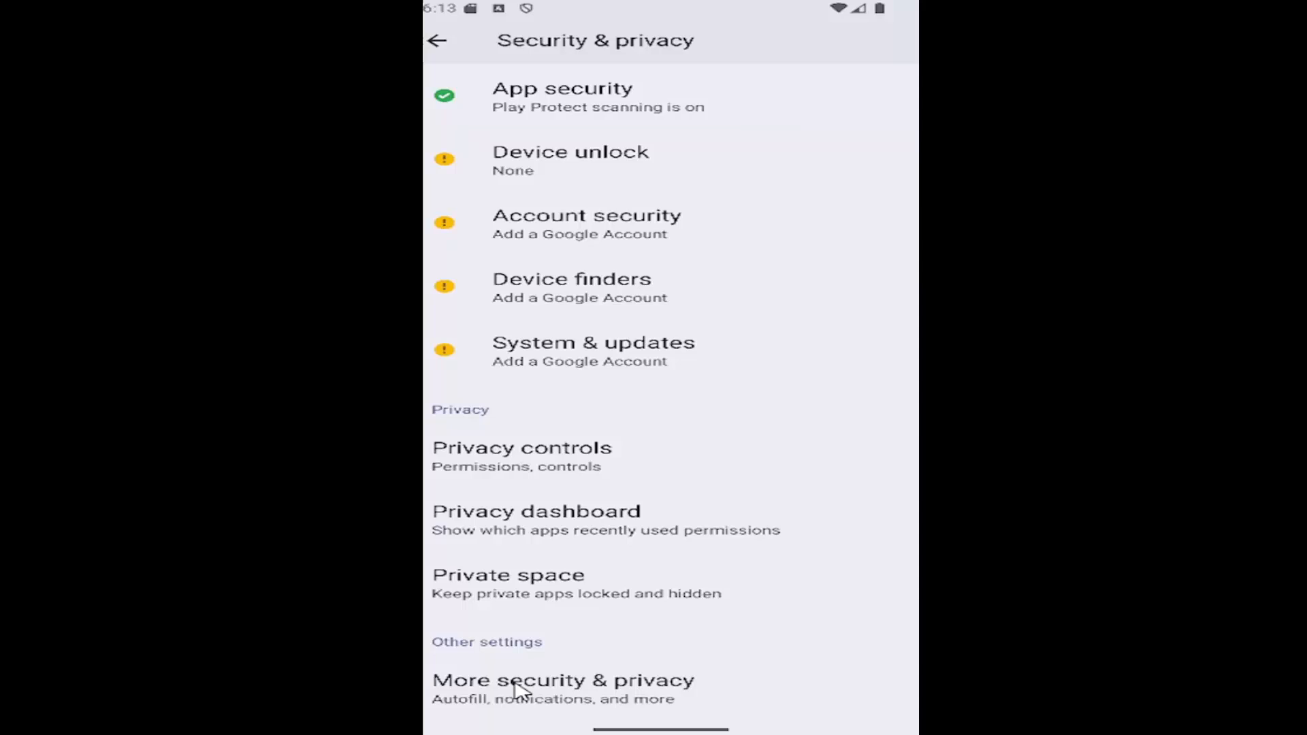
Enter More security & privacy under Other settings to reach lock screen media options.
{"action": "left_click", "coordinate": [564, 679]}
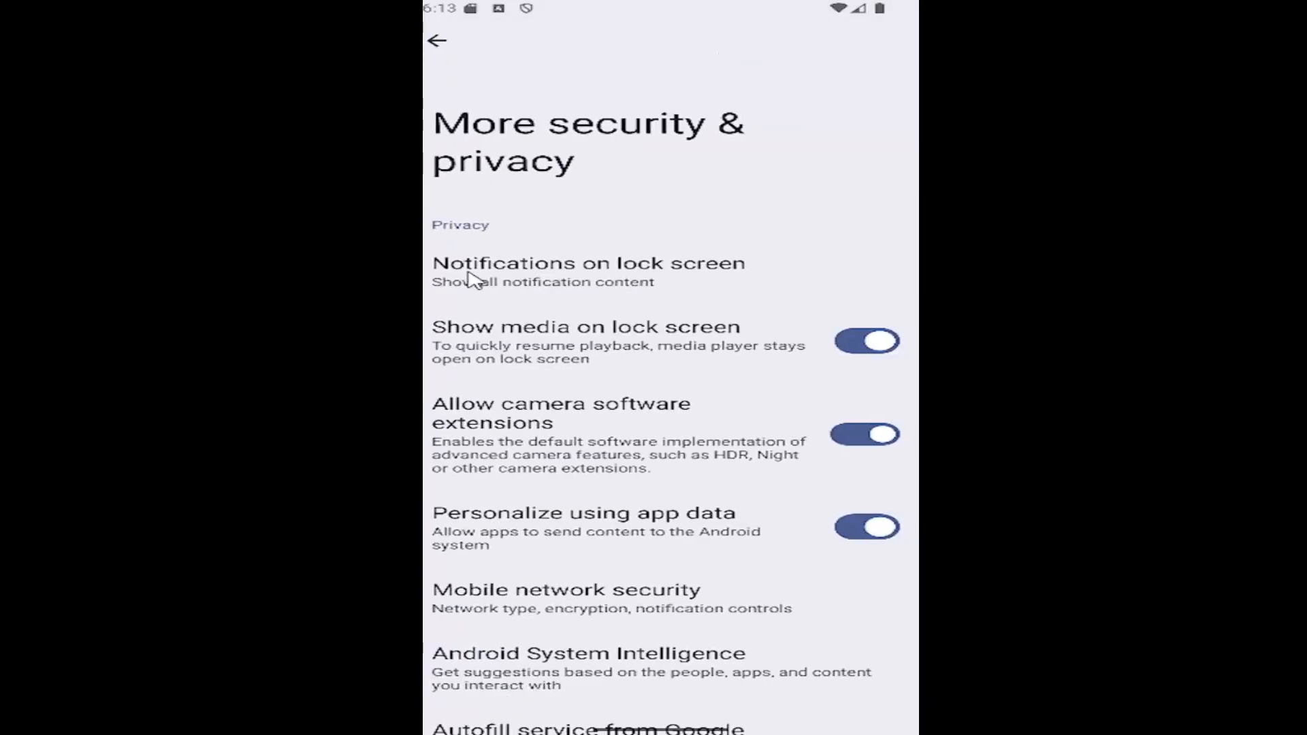
{"action": "mouse_move", "coordinate": [676, 351]}
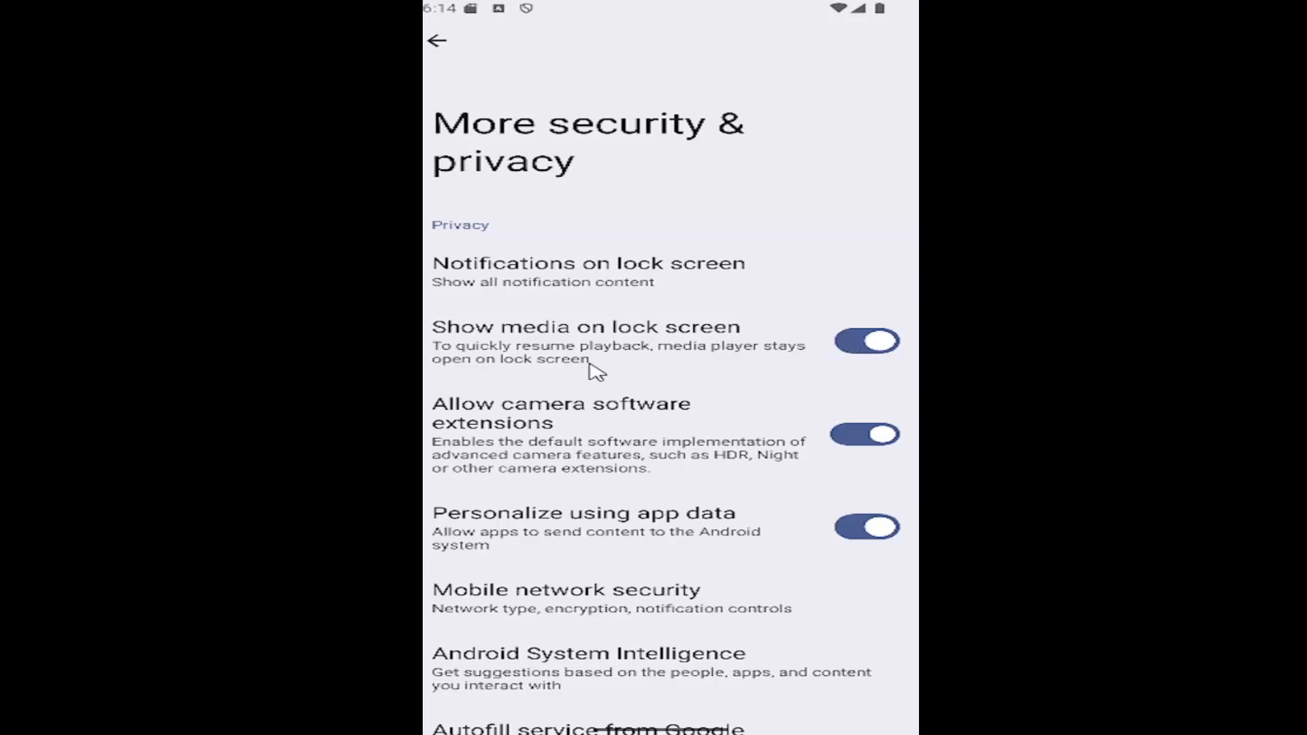
{"action": "mouse_move", "coordinate": [471, 380]}
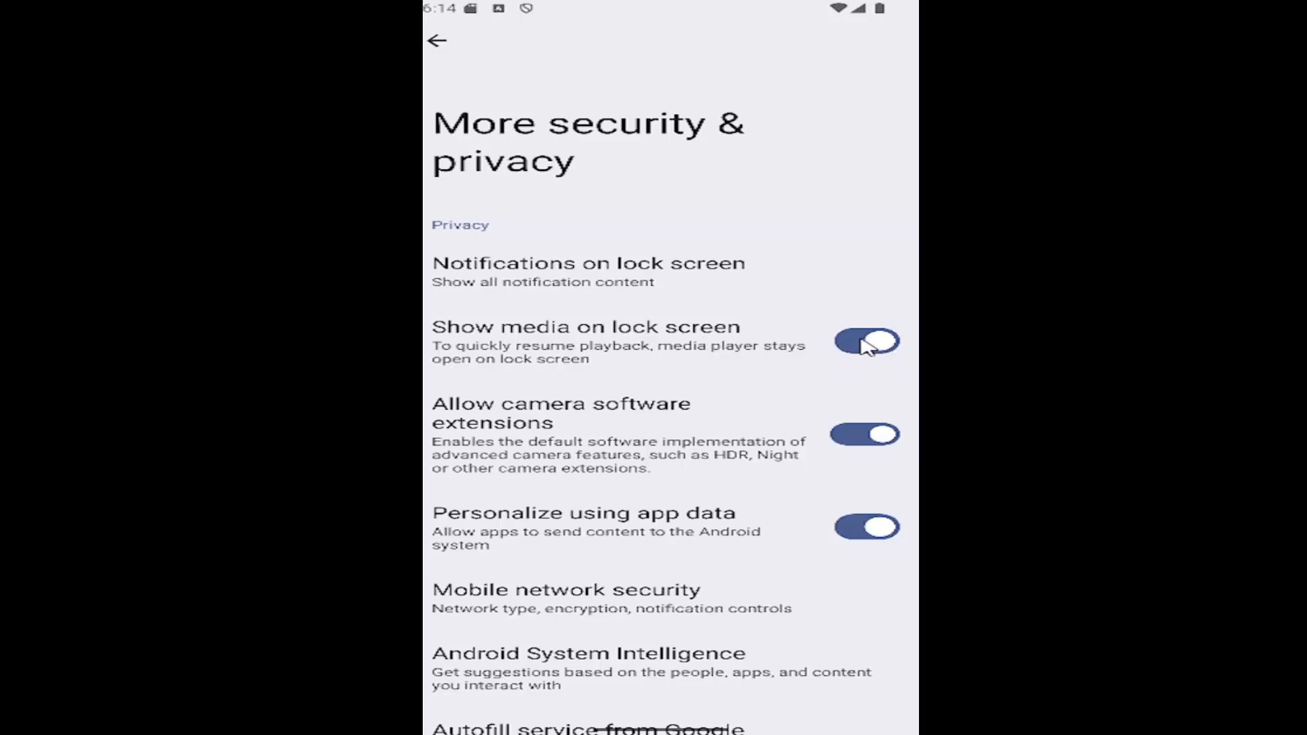
{"action": "left_click", "coordinate": [866, 341]}
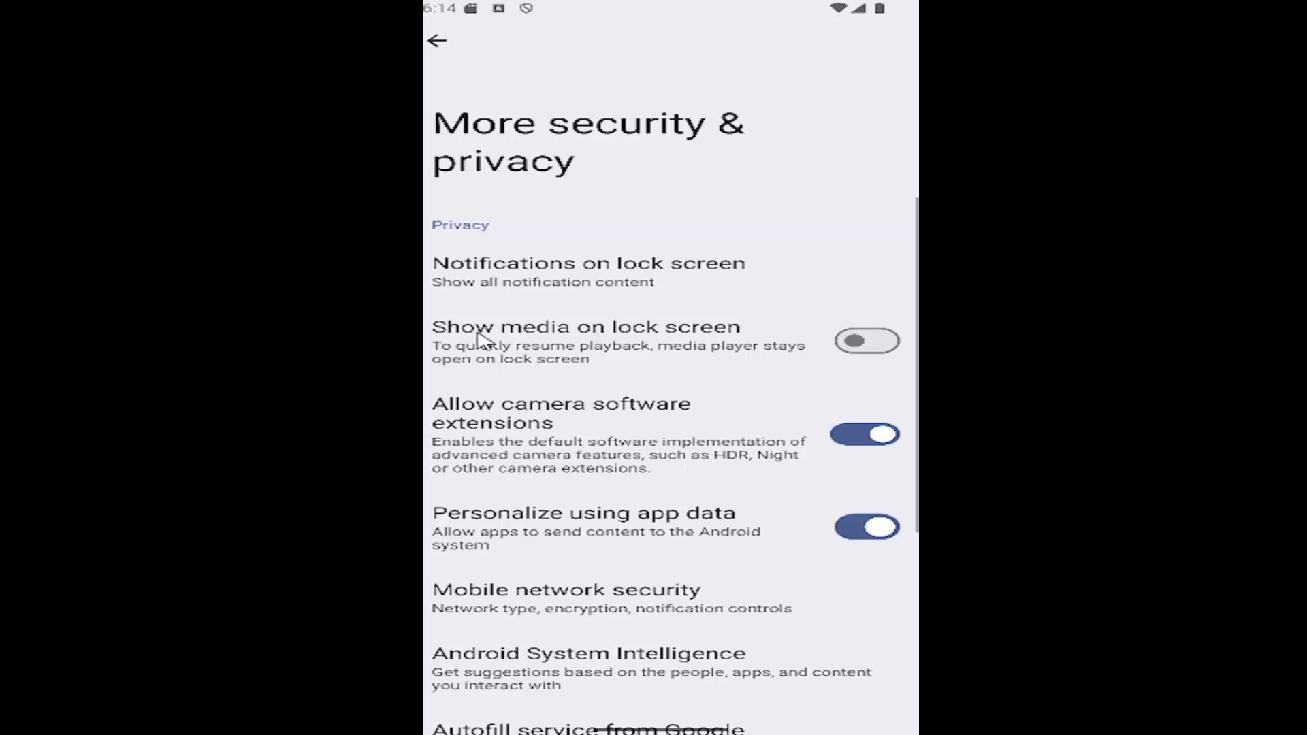
{"action": "mouse_move", "coordinate": [880, 343]}
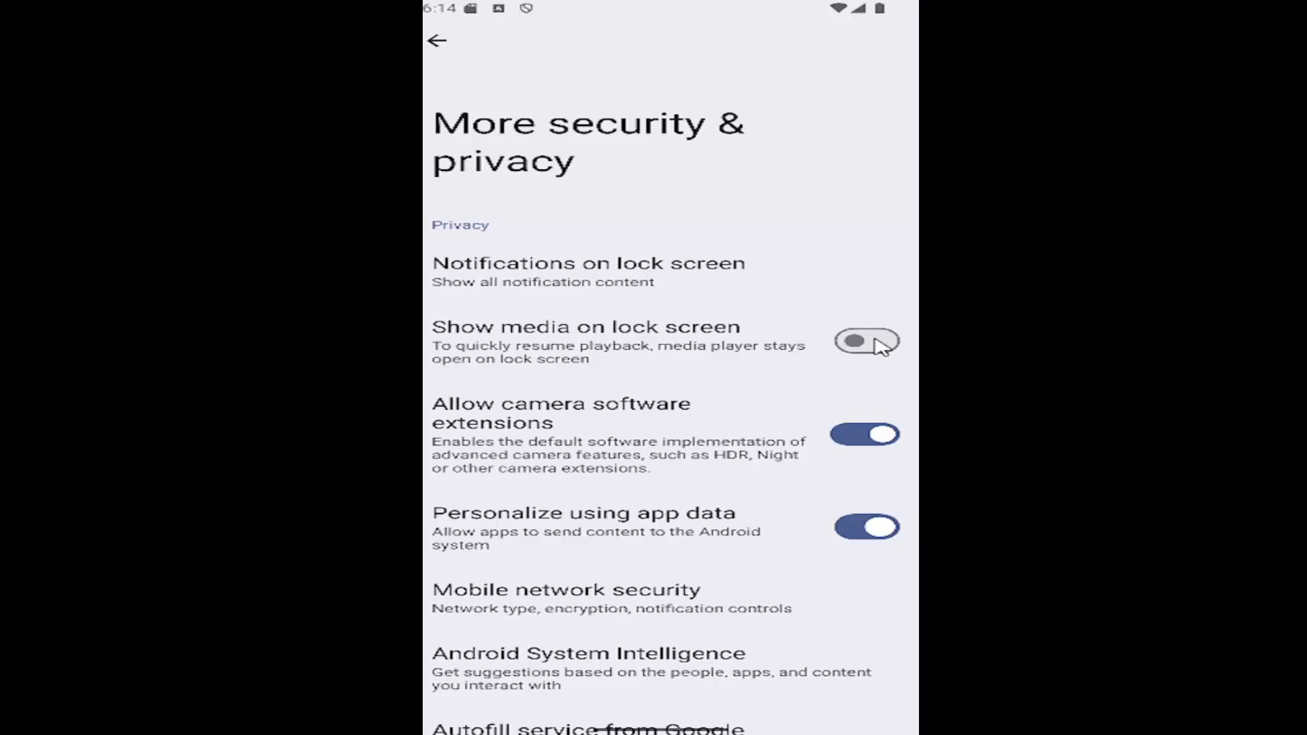
{"action": "left_click", "coordinate": [866, 341]}
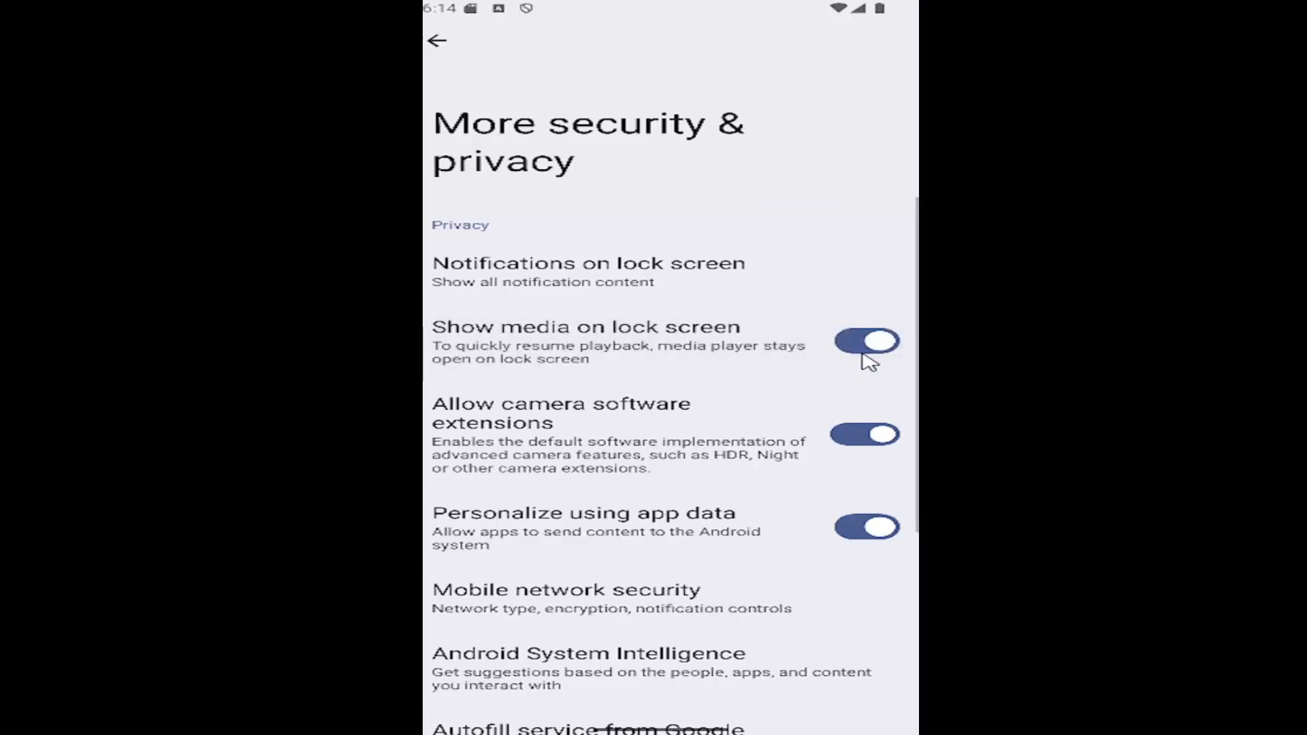